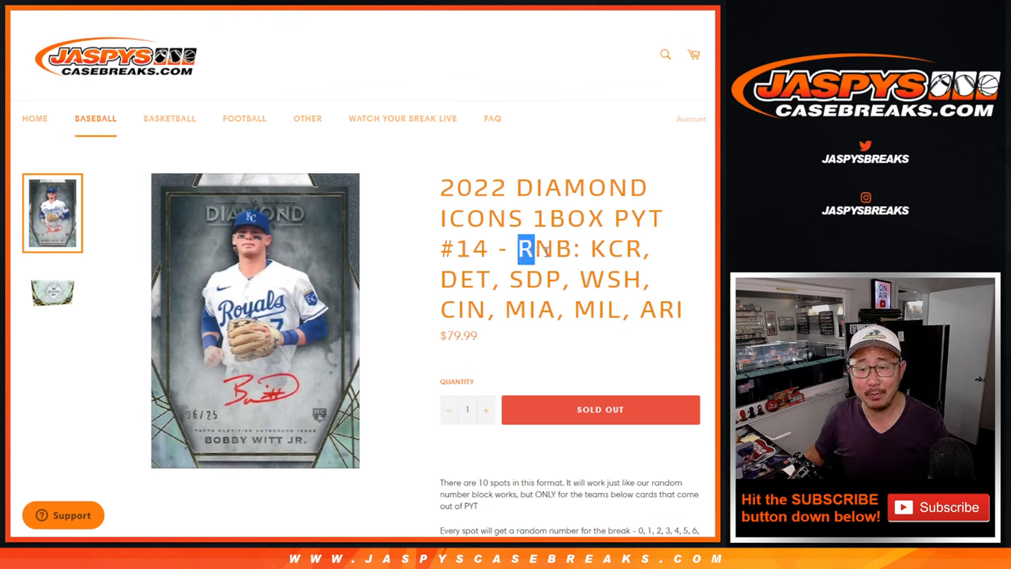
Enter the ten participant names into RANDOM.ORG's List Randomizer and randomize them.
{"action": "left_click_drag", "start_coordinate": [524, 248], "coordinate": [644, 278]}
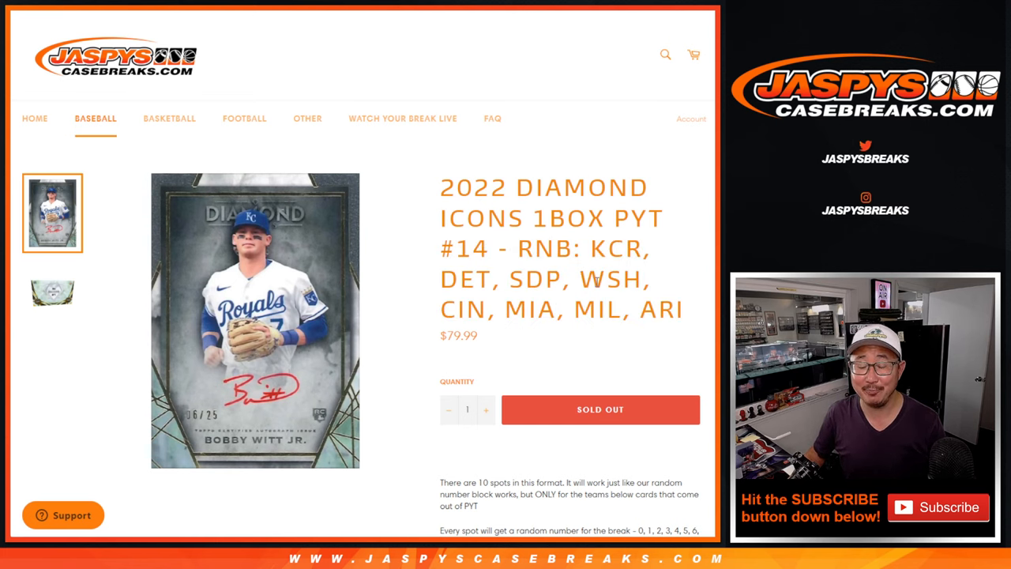
{"action": "scroll", "scroll_direction": "down", "scroll_amount": 3}
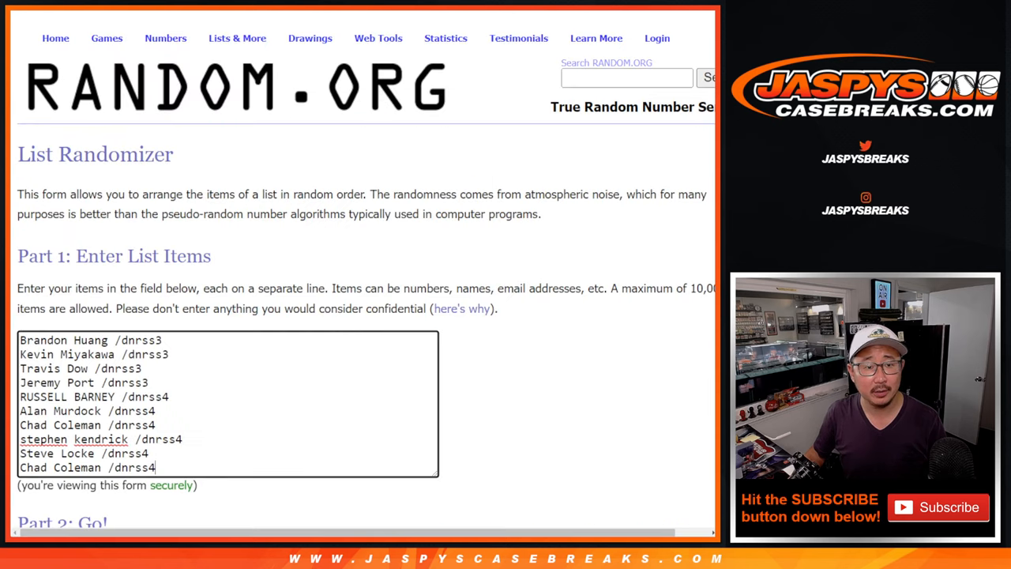
{"action": "scroll", "scroll_direction": "down", "scroll_amount": 3}
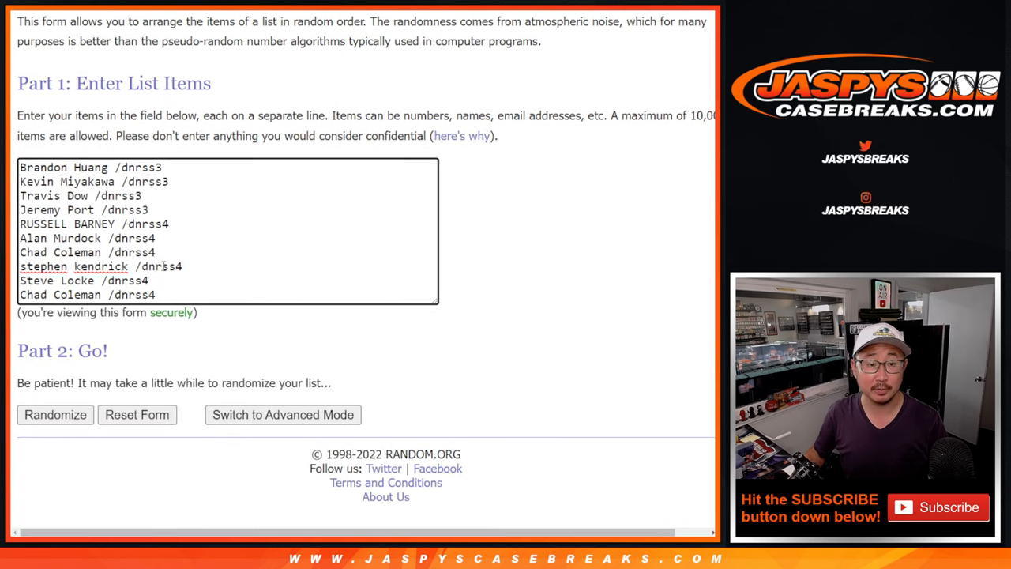
{"action": "left_click", "coordinate": [135, 414]}
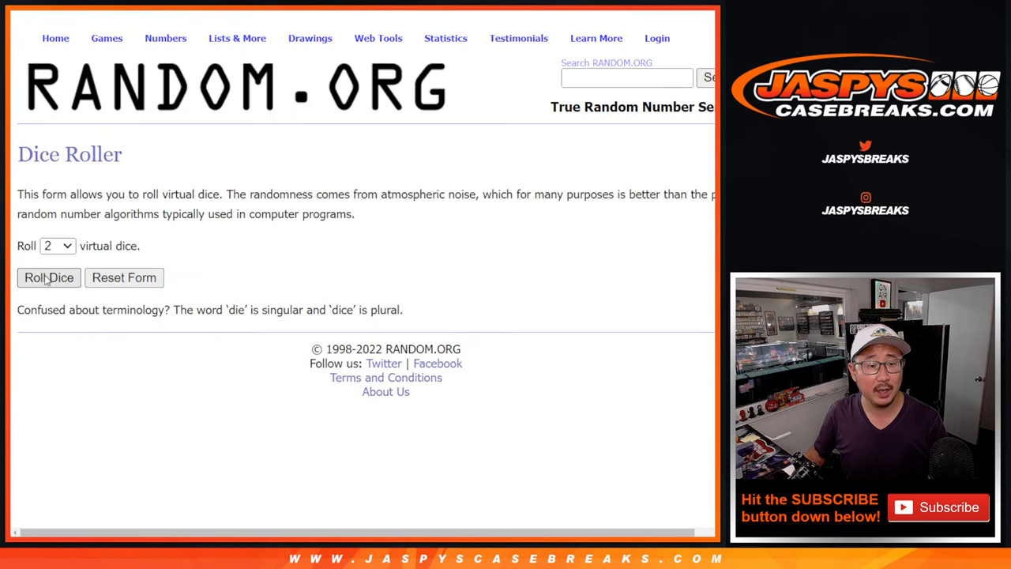
Roll dice for the shuffle count and select the final shuffled name order.
{"action": "left_click", "coordinate": [48, 278]}
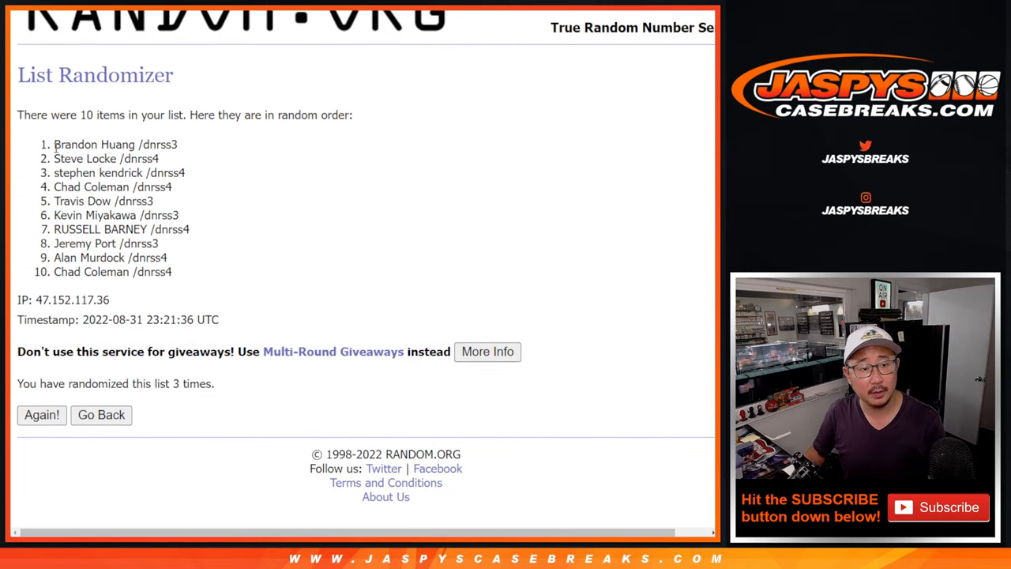
{"action": "left_click_drag", "start_coordinate": [54, 144], "coordinate": [170, 272]}
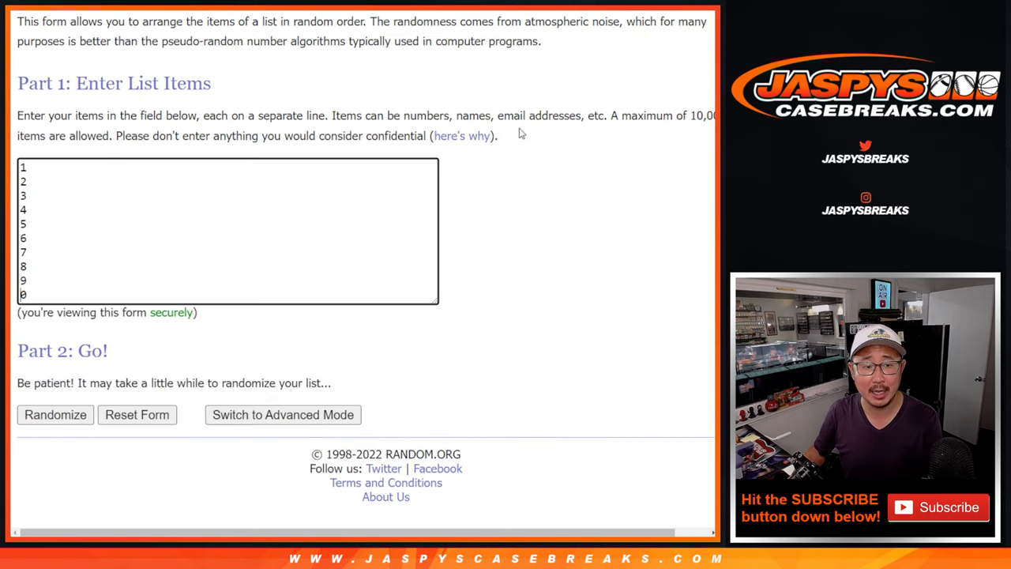
Randomize the digits 1–9 and 0 into a shuffled order.
{"action": "left_click", "coordinate": [55, 414]}
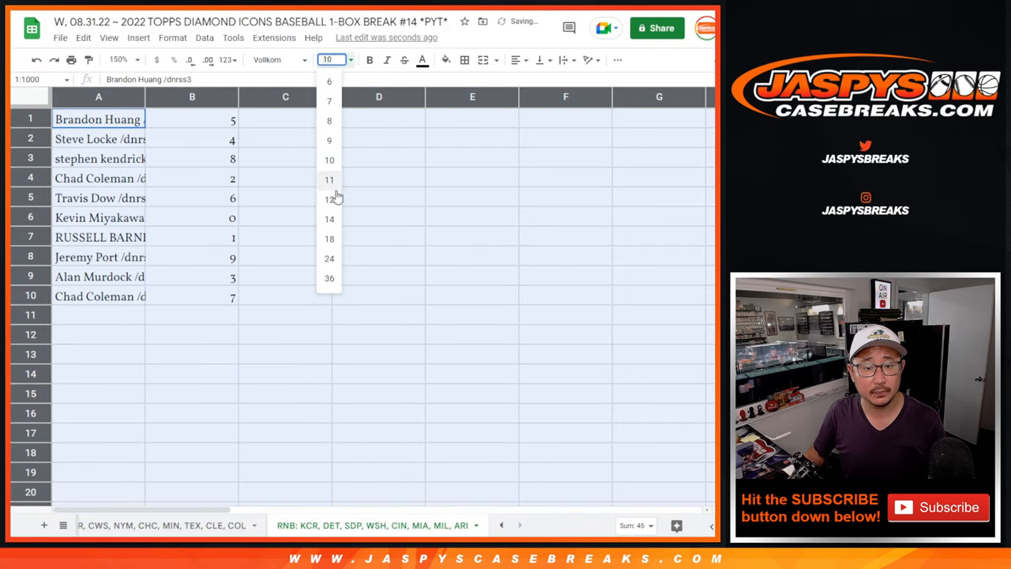
Set the name and number list in A1:B10 to font size 14 so every name shows in full.
{"action": "left_click", "coordinate": [329, 218]}
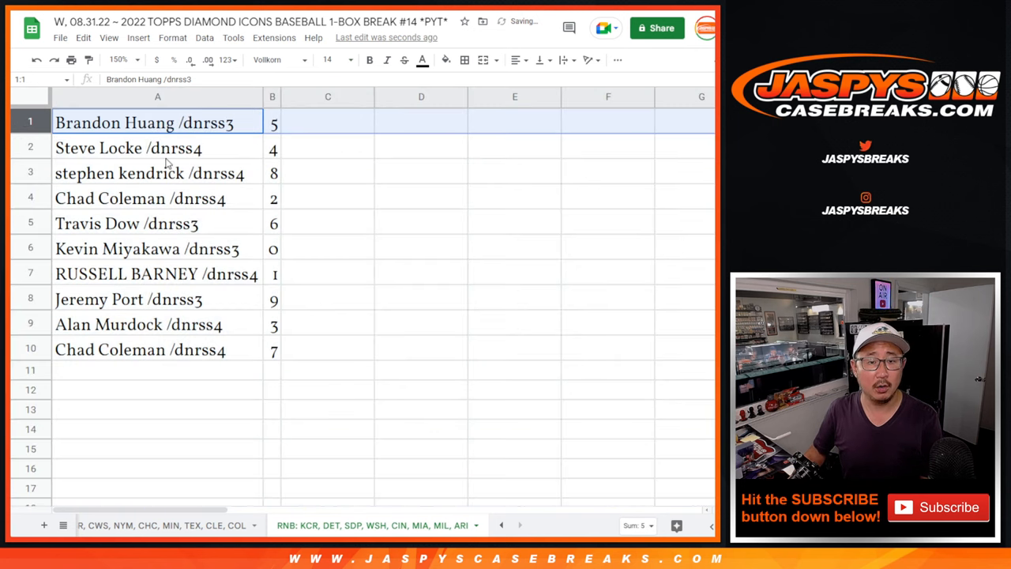
{"action": "left_click", "coordinate": [158, 149]}
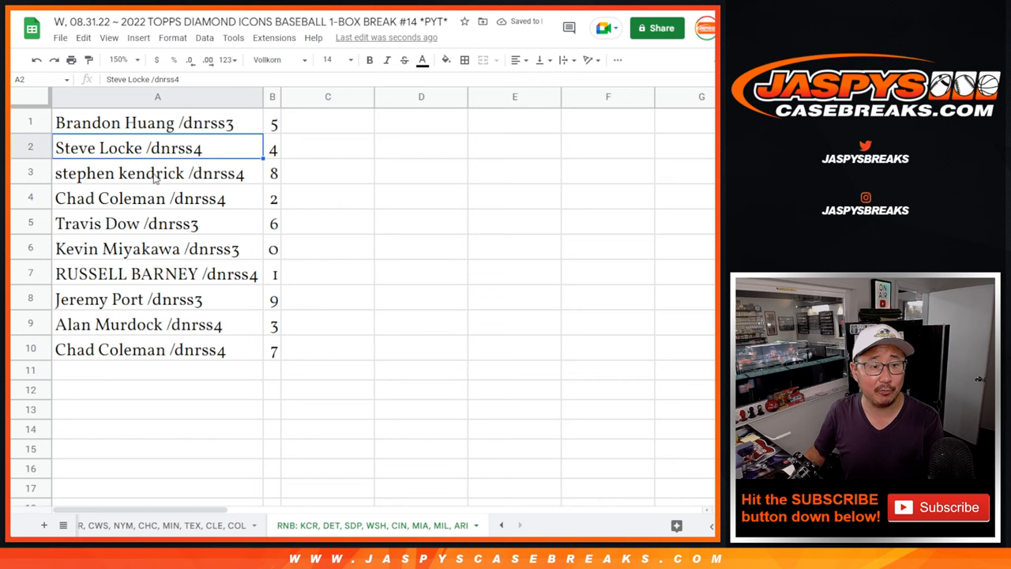
{"action": "left_click", "coordinate": [158, 223]}
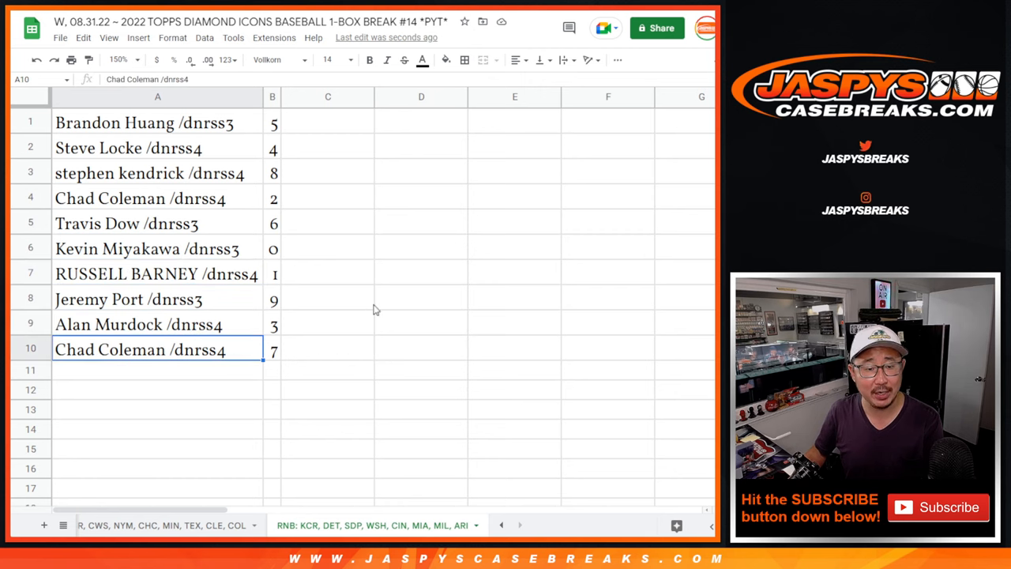
{"action": "right_click", "coordinate": [272, 96]}
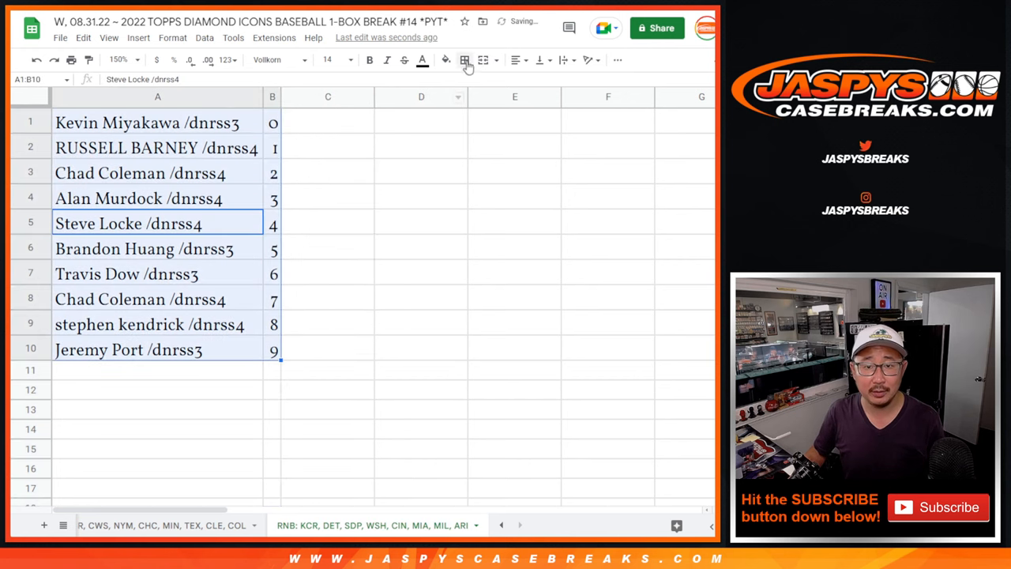
{"action": "mouse_move", "coordinate": [519, 60]}
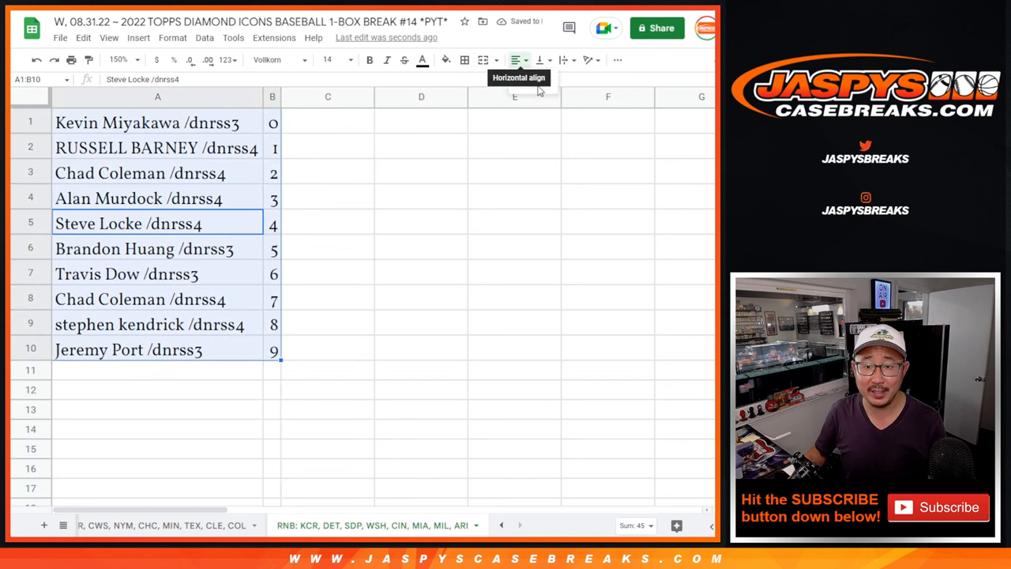
Center-align the names and their assigned digits in their cells.
{"action": "left_click", "coordinate": [515, 60]}
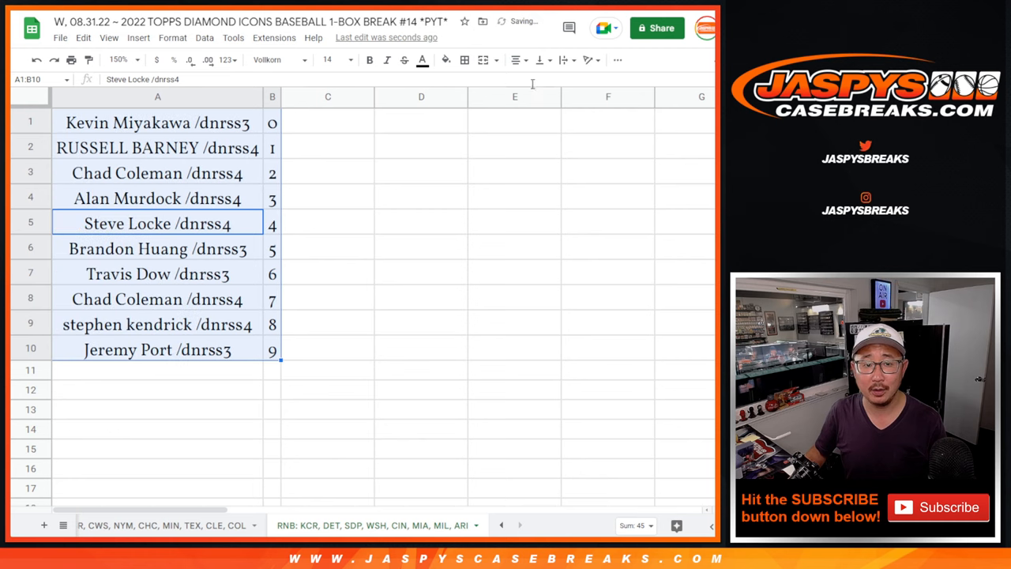